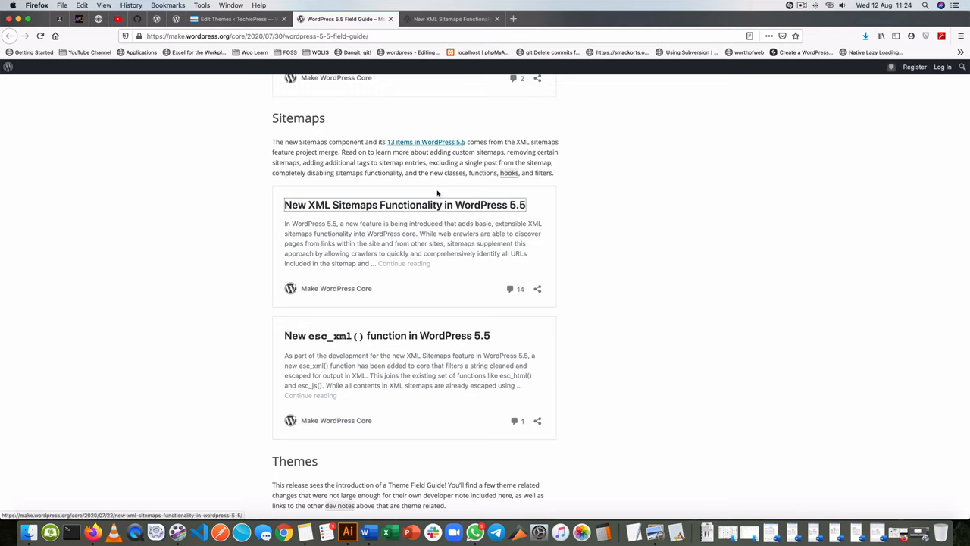
Step: Search the plugin directory for 'disable' from the Add Plugins screen
{"action": "left_click", "coordinate": [403, 205]}
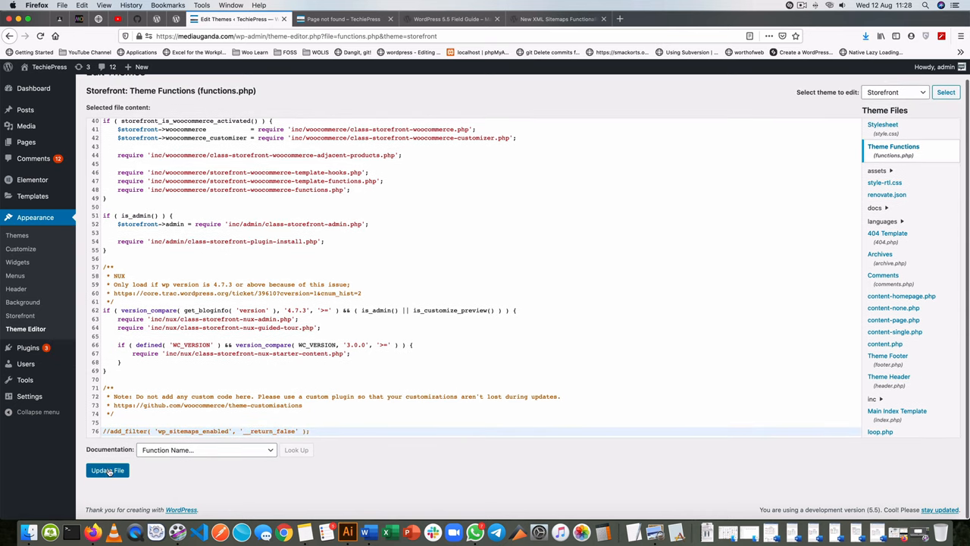
{"action": "type", "text": "disable"}
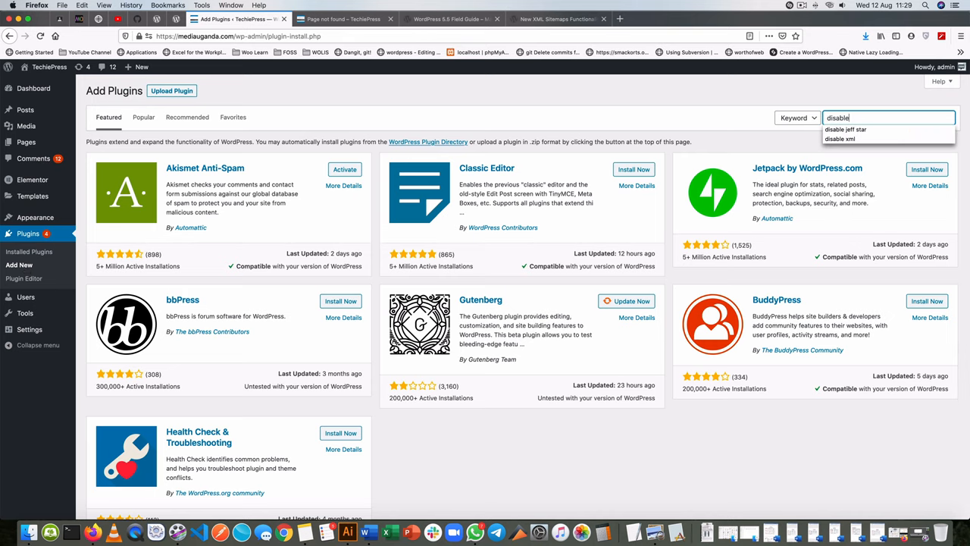